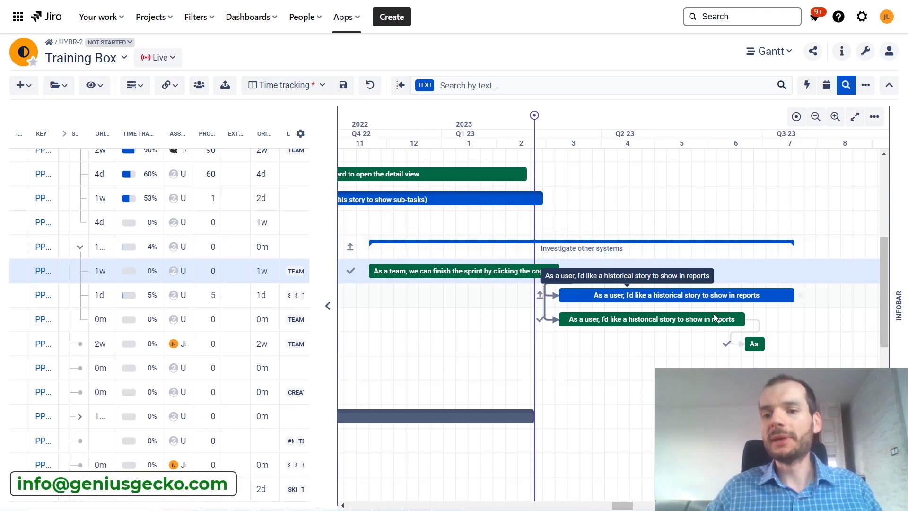
{"action": "mouse_move", "coordinate": [666, 290]}
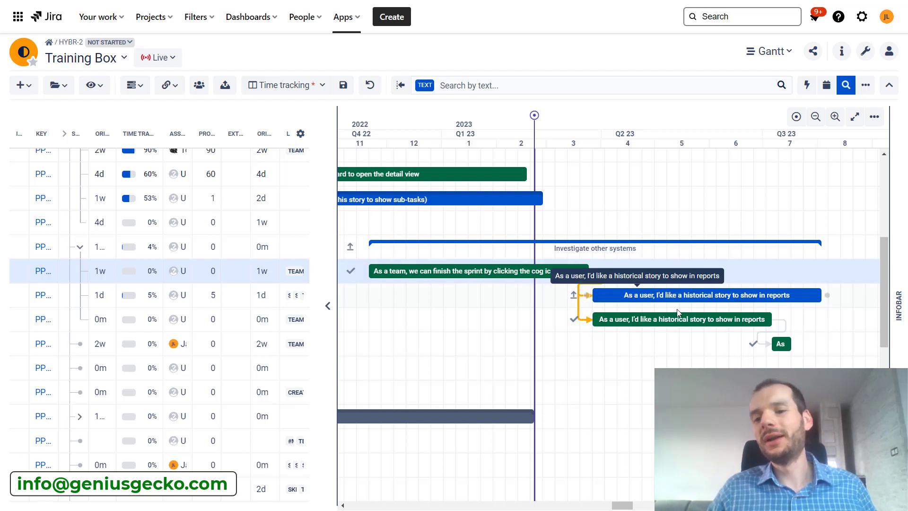
{"action": "mouse_move", "coordinate": [795, 330]}
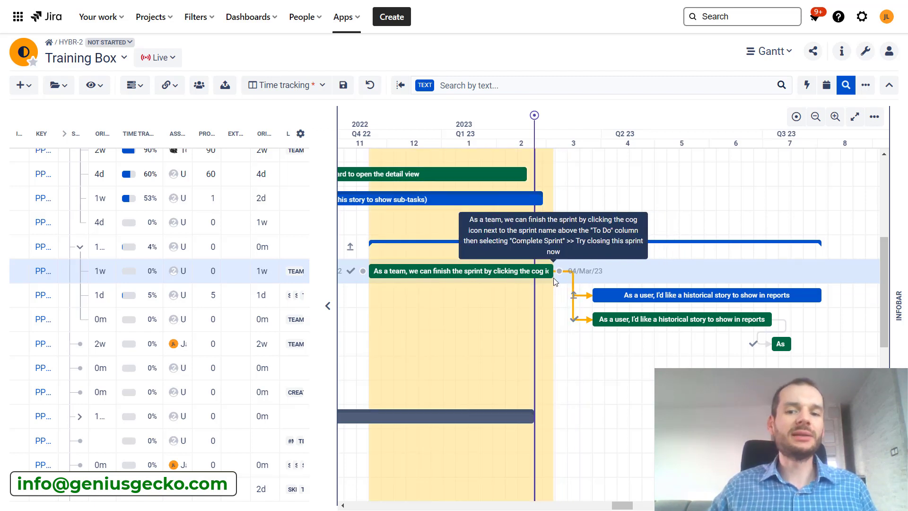
{"action": "mouse_move", "coordinate": [580, 318]}
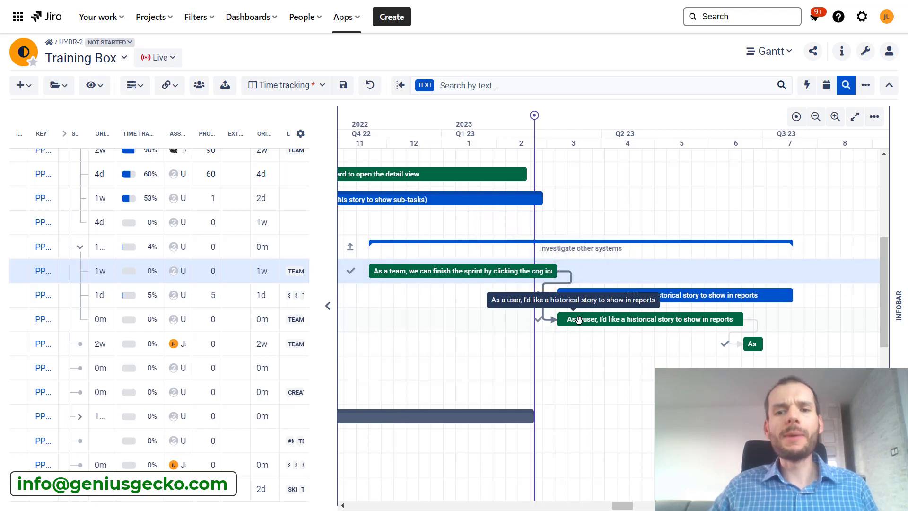
{"action": "mouse_move", "coordinate": [545, 326]}
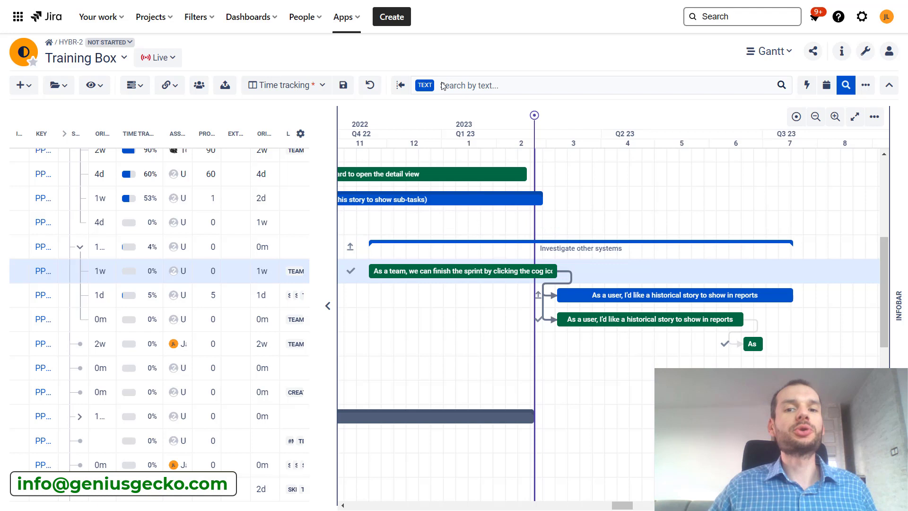
{"action": "mouse_move", "coordinate": [387, 130]}
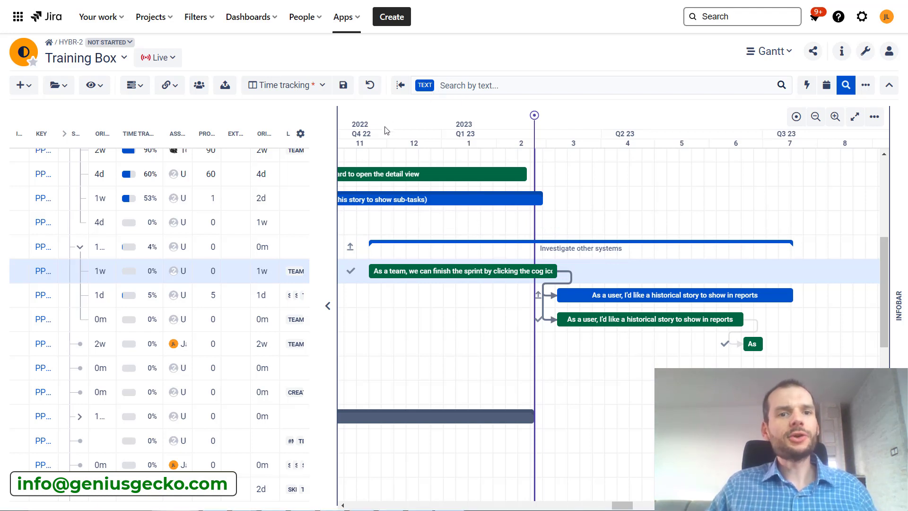
{"action": "mouse_move", "coordinate": [158, 57]}
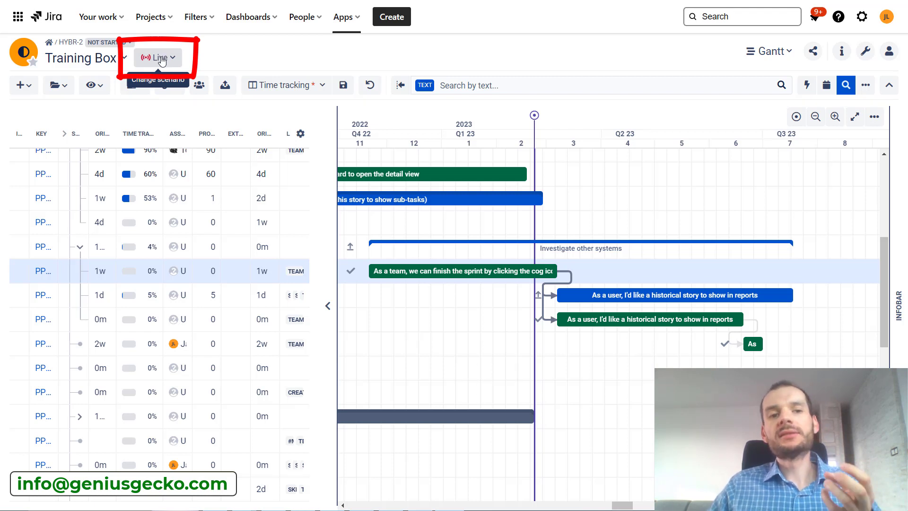
{"action": "mouse_move", "coordinate": [761, 350]}
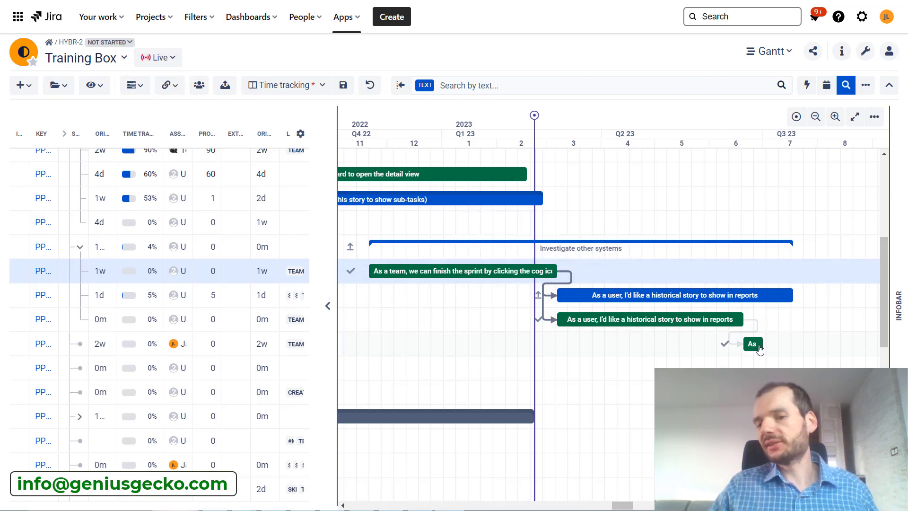
{"action": "mouse_move", "coordinate": [596, 308]}
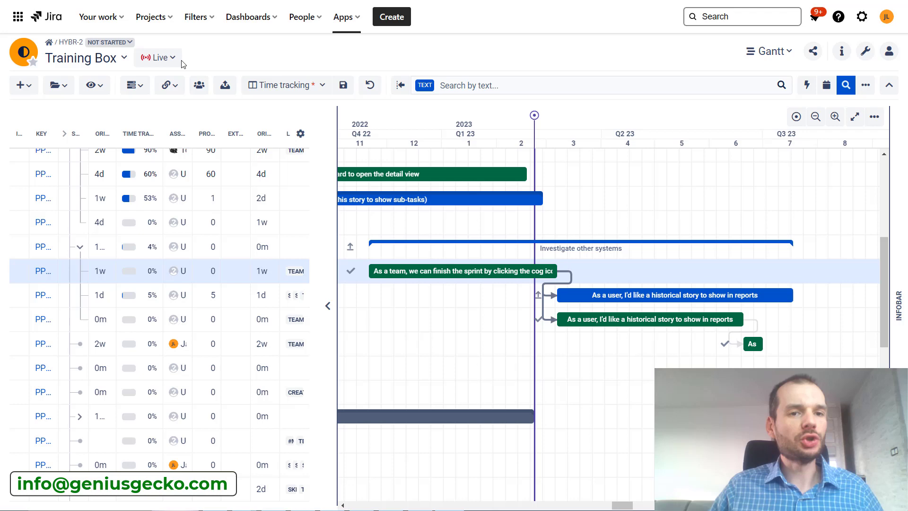
- Create a new private scenario named 'Demo scenario' from the Live scenario list
{"action": "left_click", "coordinate": [157, 57]}
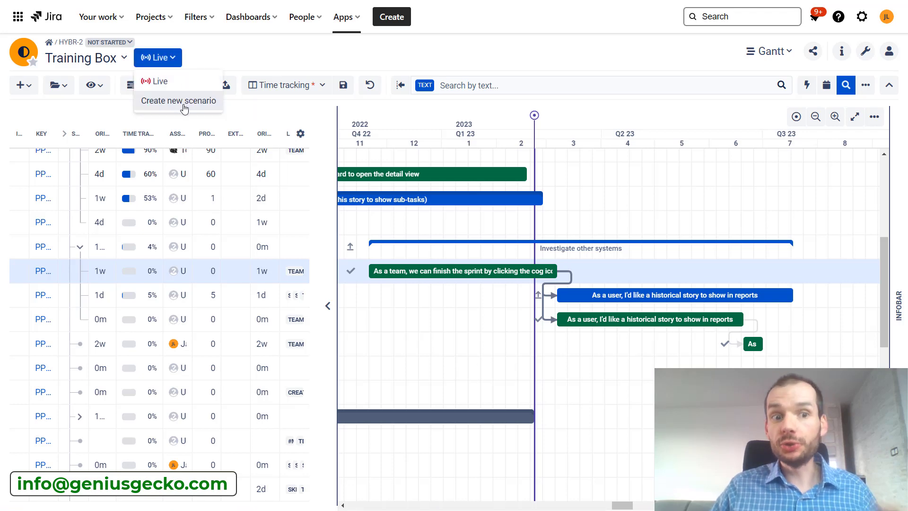
{"action": "left_click", "coordinate": [178, 100]}
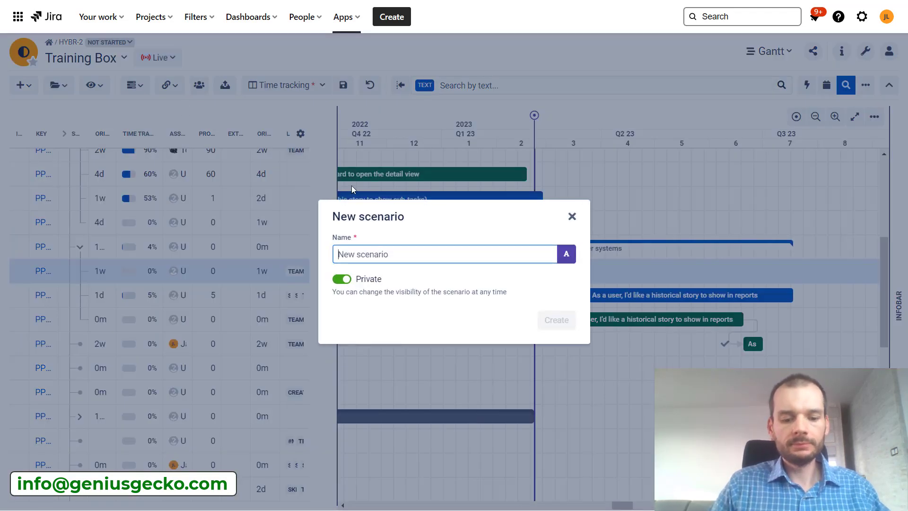
{"action": "type", "text": "Demo scan"}
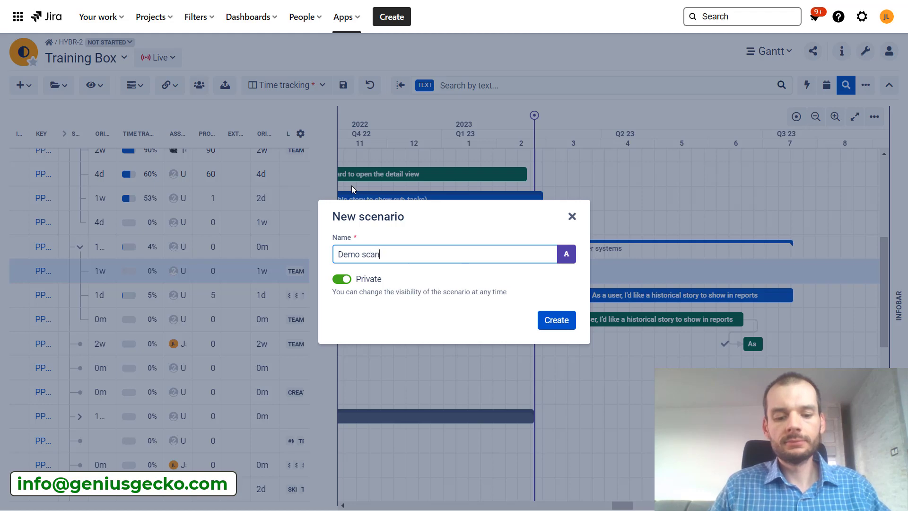
{"action": "type", "text": "en"}
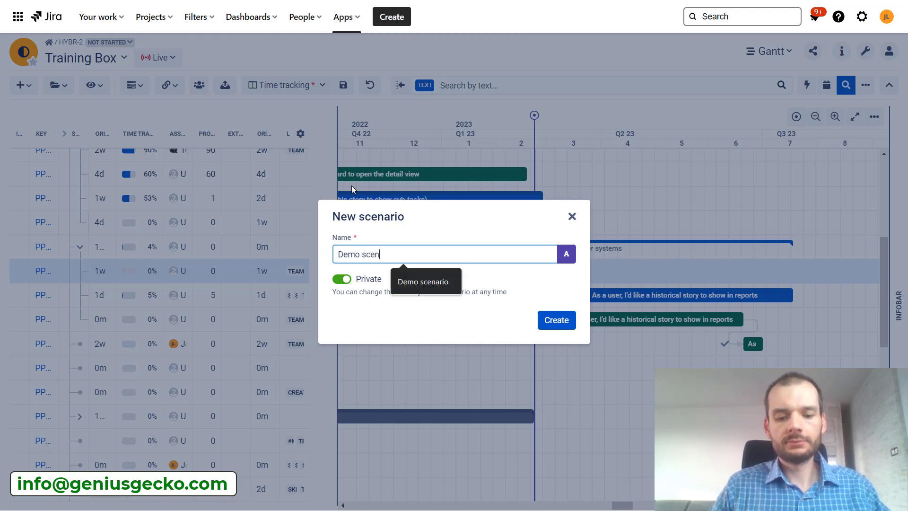
{"action": "type", "text": "ario"}
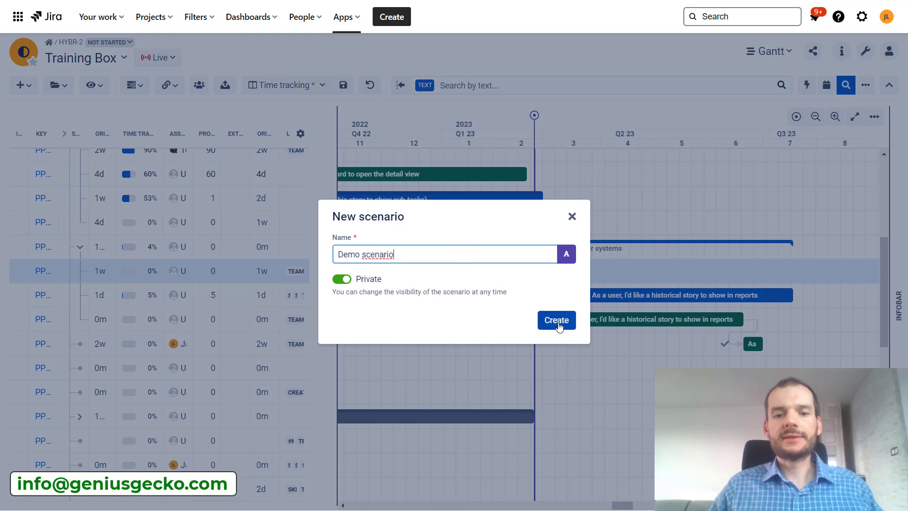
{"action": "left_click", "coordinate": [555, 320]}
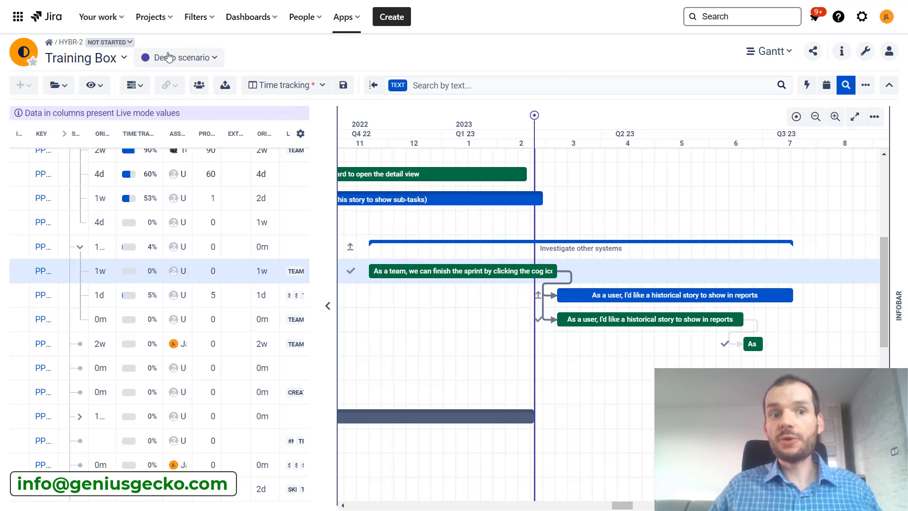
{"action": "mouse_move", "coordinate": [180, 57]}
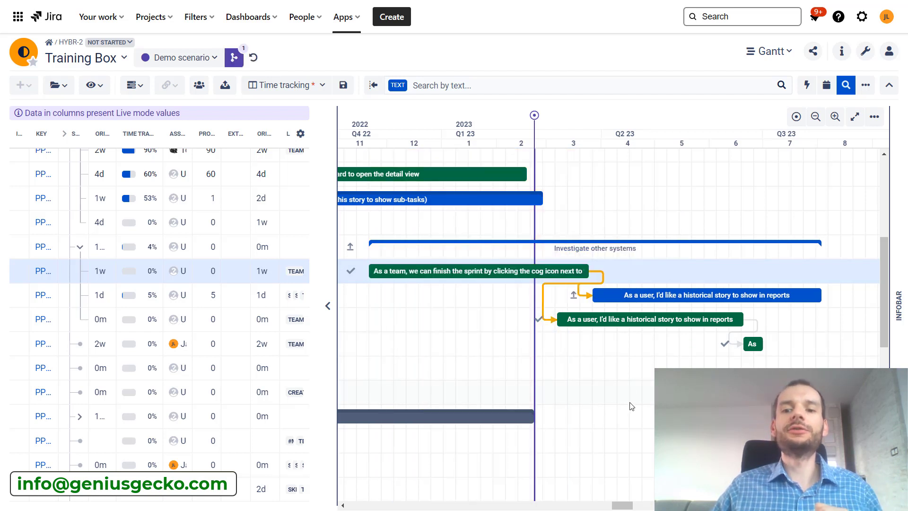
{"action": "mouse_move", "coordinate": [640, 288]}
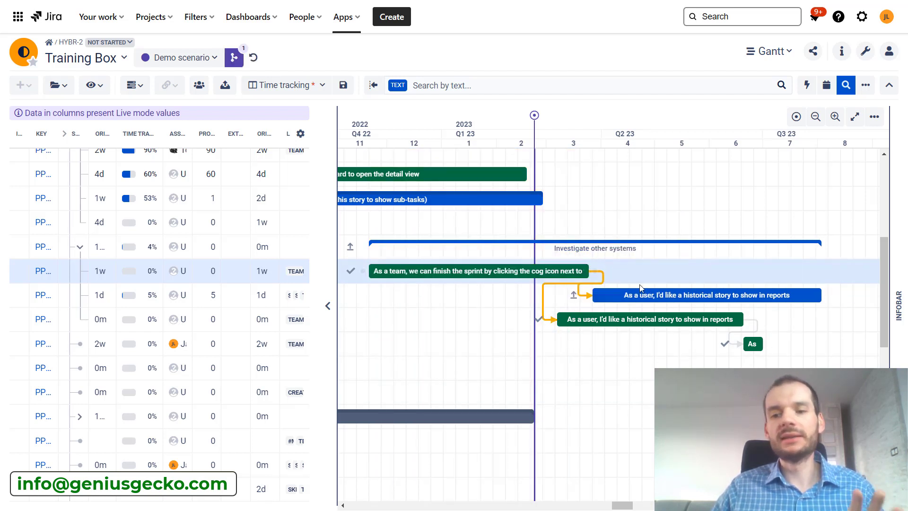
{"action": "mouse_move", "coordinate": [774, 361]}
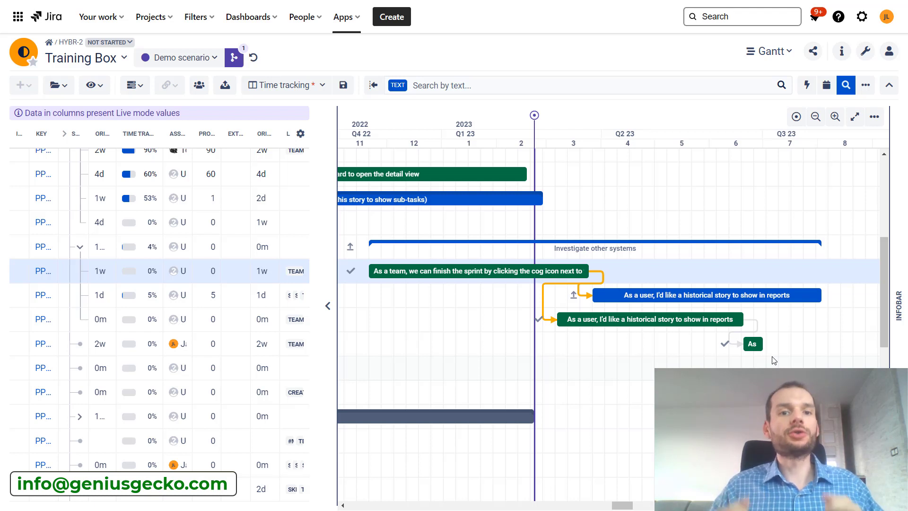
- Briefly return to the Live plan, then switch the Gantt to Demo scenario
{"action": "left_click", "coordinate": [180, 58]}
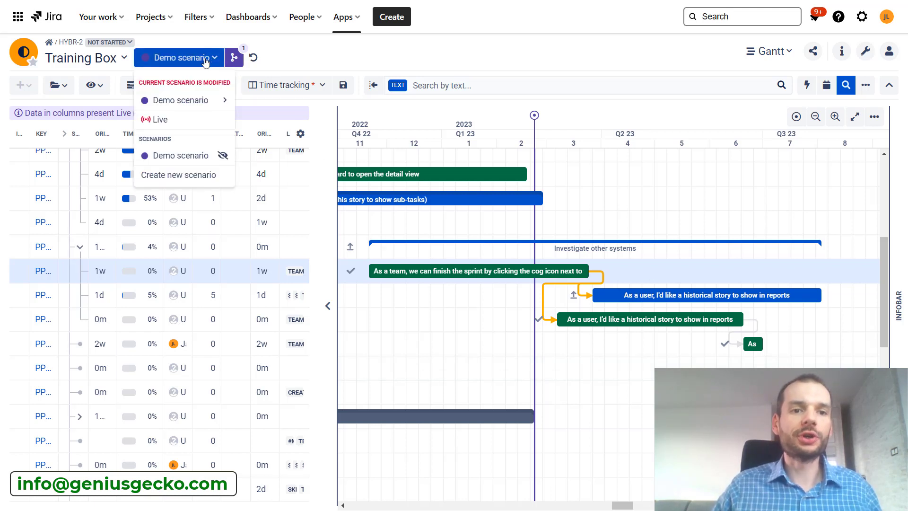
{"action": "left_click", "coordinate": [160, 119]}
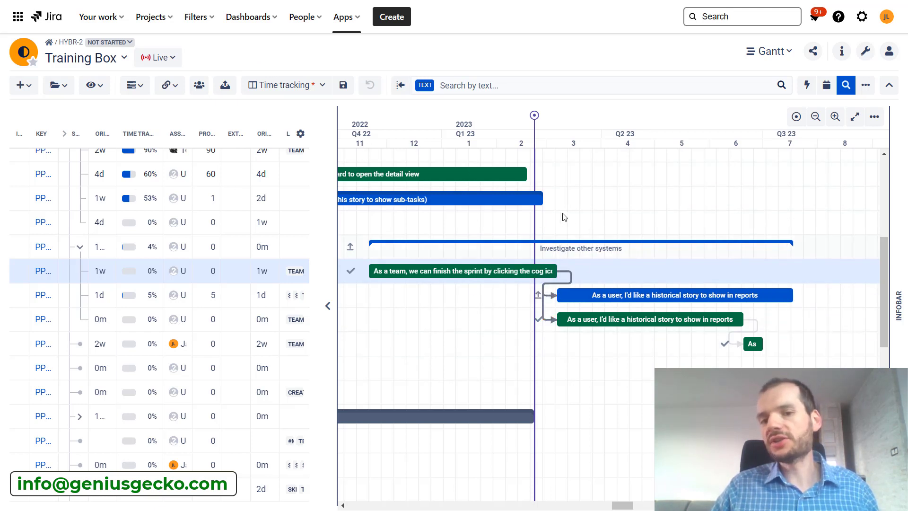
{"action": "mouse_move", "coordinate": [549, 269]}
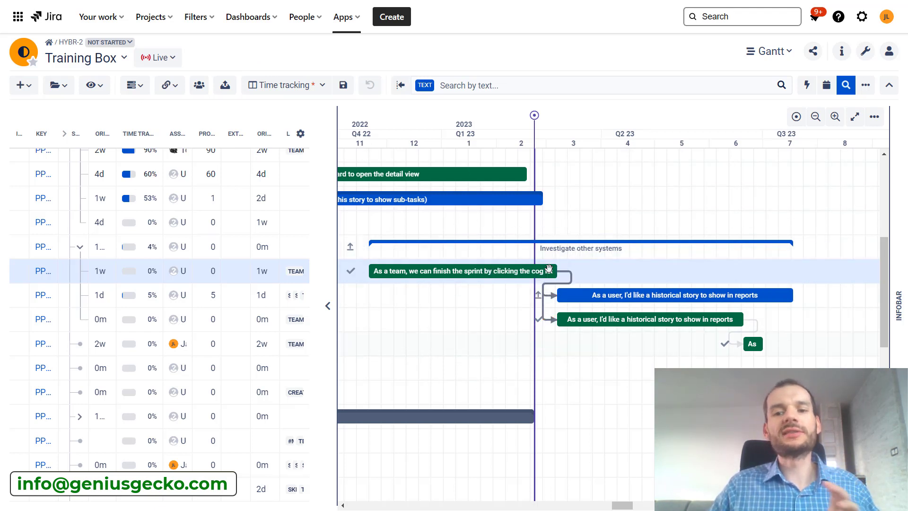
{"action": "left_click", "coordinate": [157, 57]}
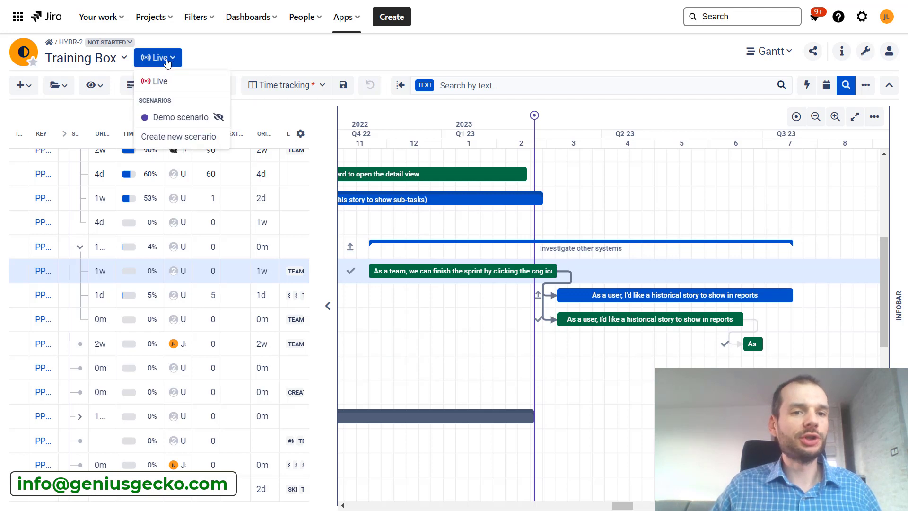
{"action": "left_click", "coordinate": [181, 117]}
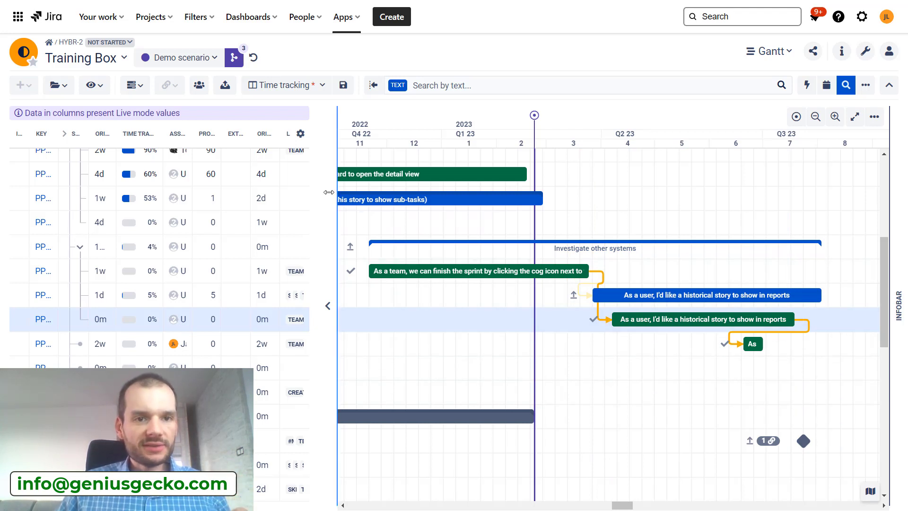
{"action": "mouse_move", "coordinate": [233, 57]}
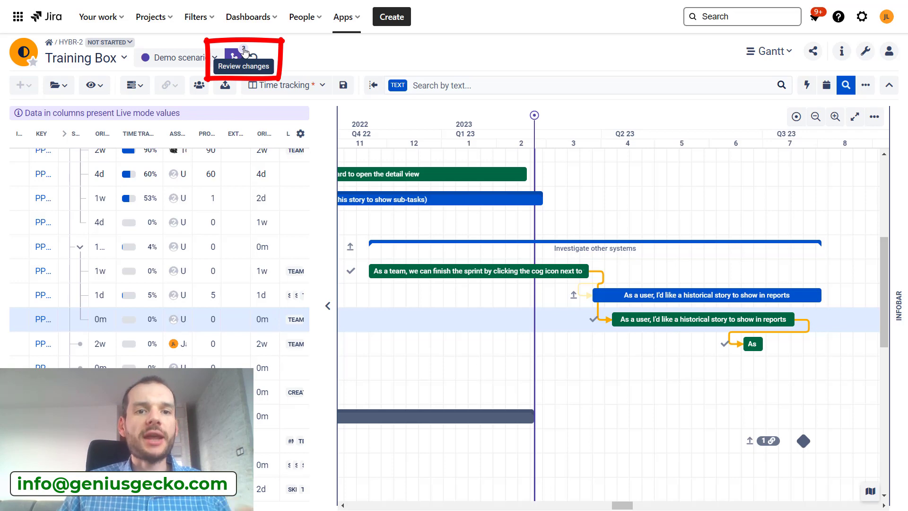
{"action": "left_click", "coordinate": [234, 59]}
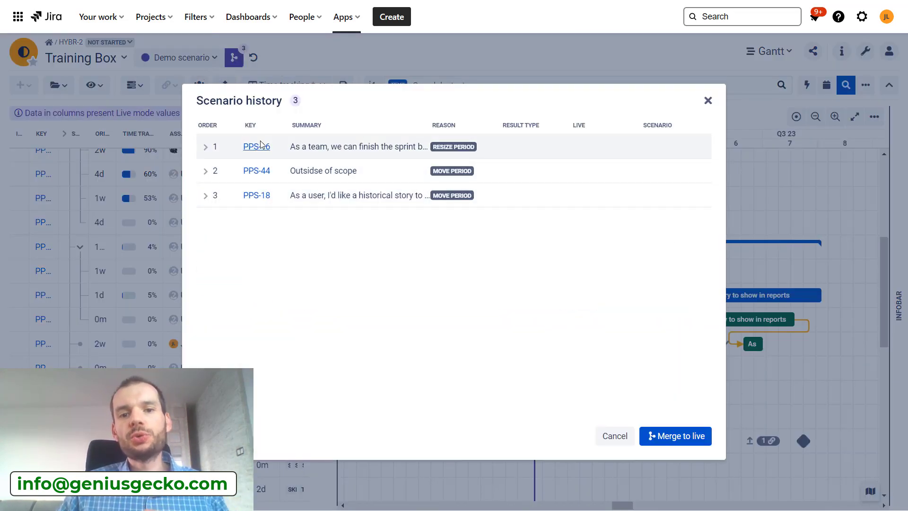
{"action": "left_click", "coordinate": [205, 146]}
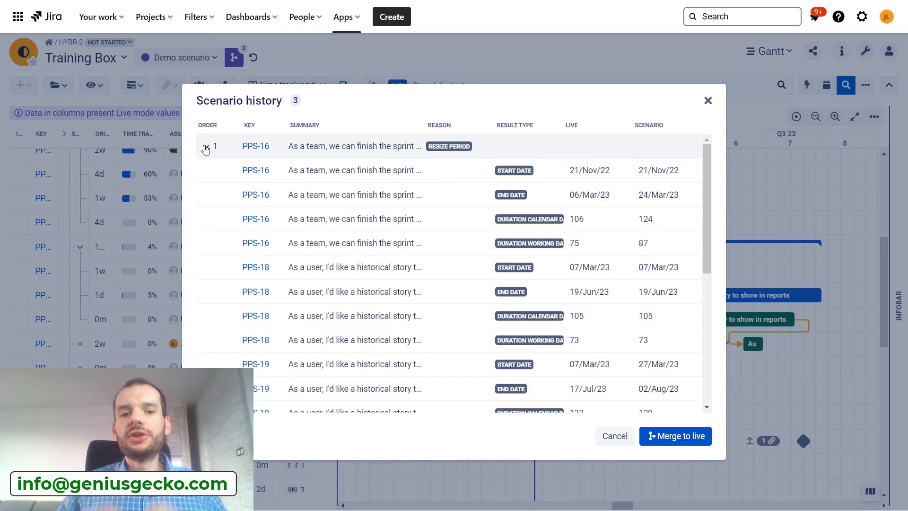
{"action": "scroll", "scroll_direction": "down", "scroll_amount": 3}
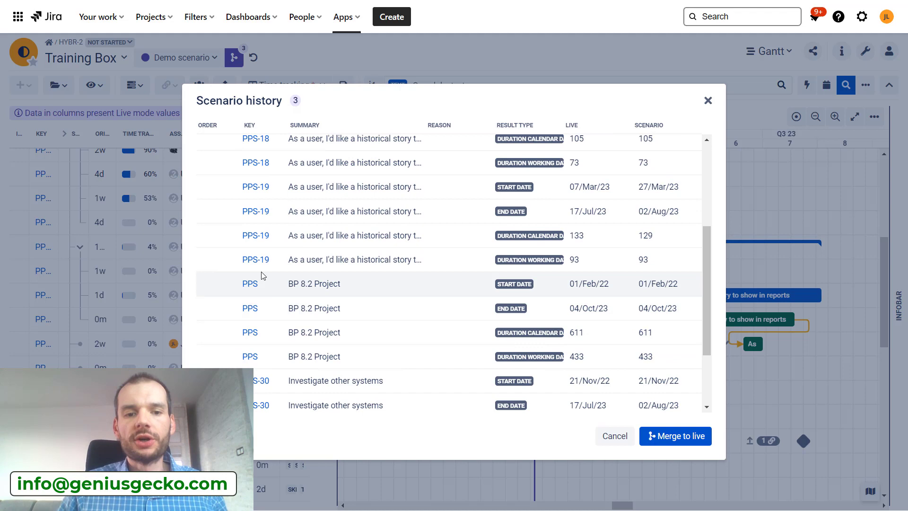
{"action": "left_click", "coordinate": [708, 100]}
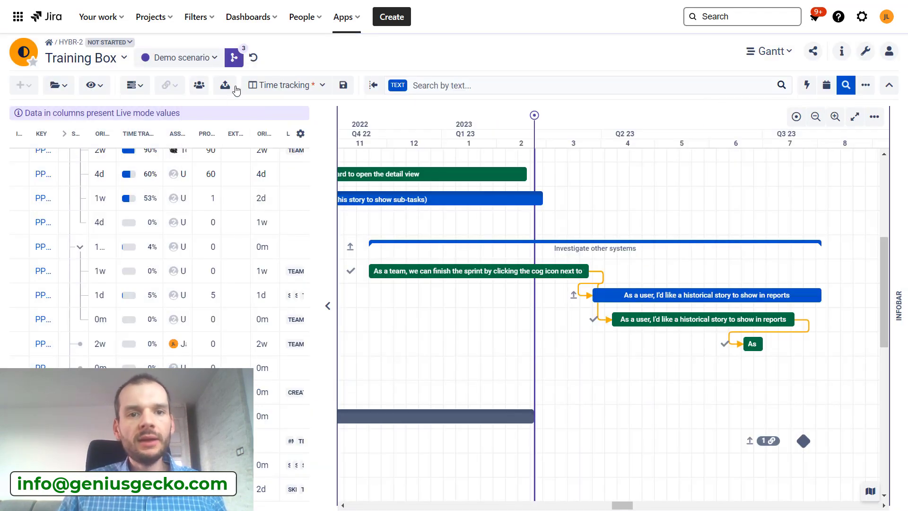
{"action": "mouse_move", "coordinate": [559, 240]}
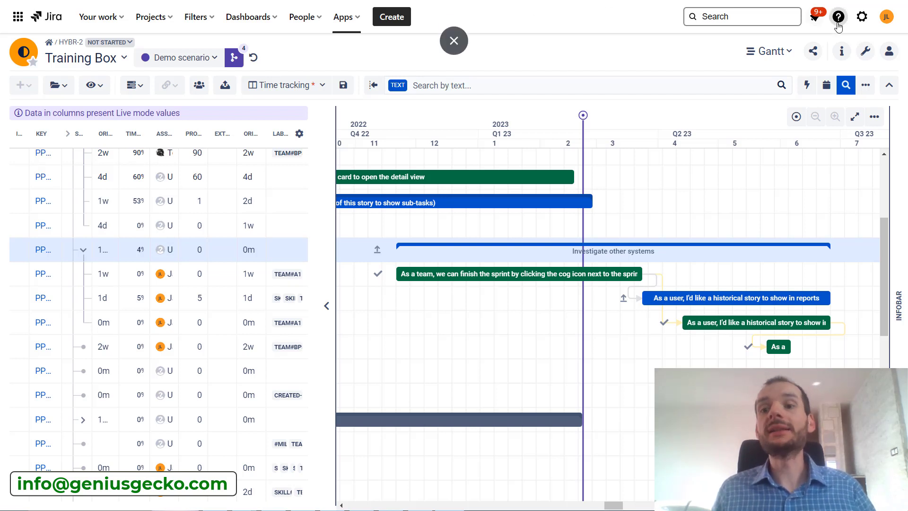
{"action": "mouse_move", "coordinate": [769, 51]}
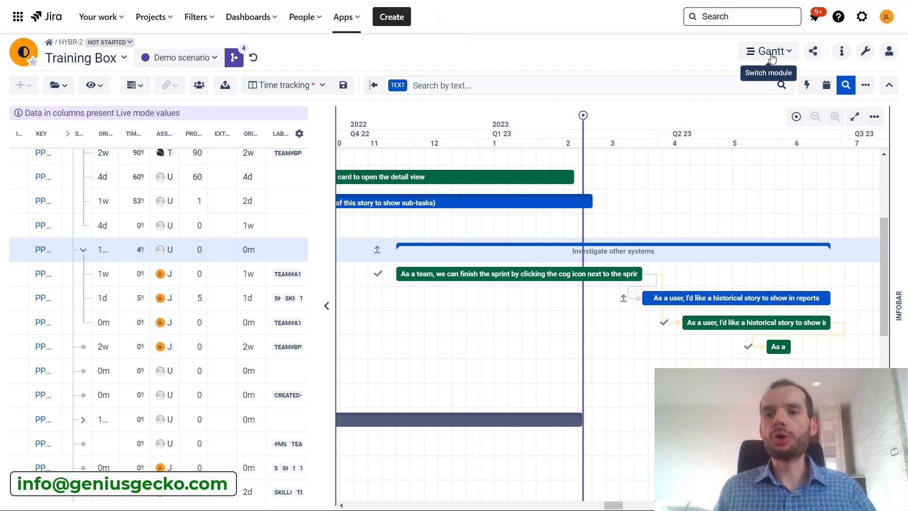
- Select Resources from the Gantt module dropdown, then reopen the module list
{"action": "left_click", "coordinate": [768, 51]}
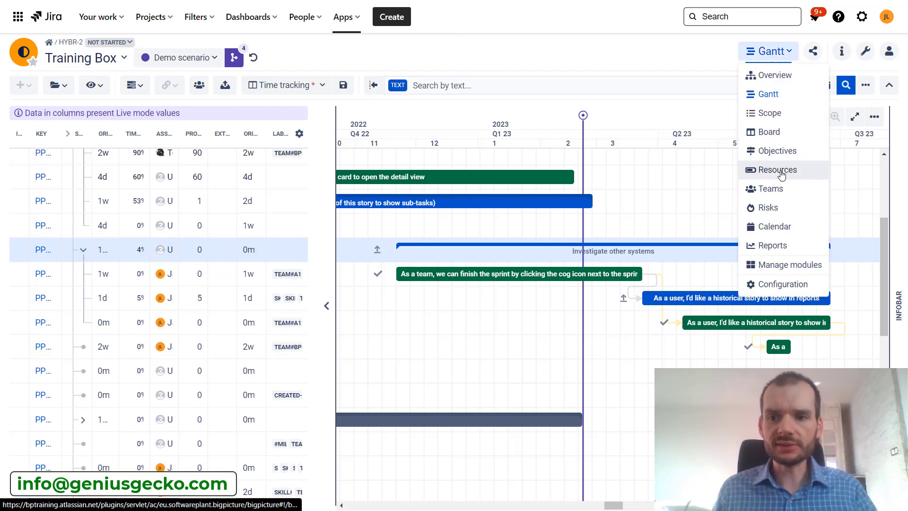
{"action": "left_click", "coordinate": [777, 170]}
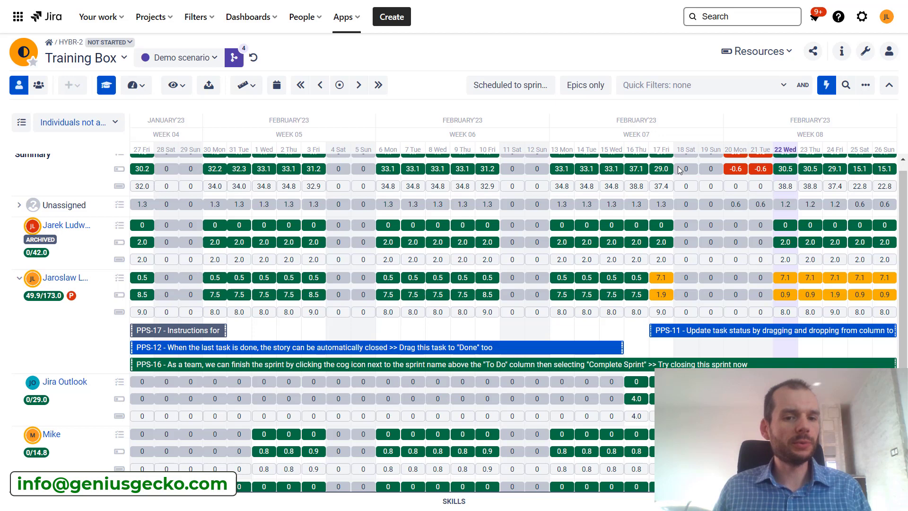
{"action": "mouse_move", "coordinate": [548, 268]}
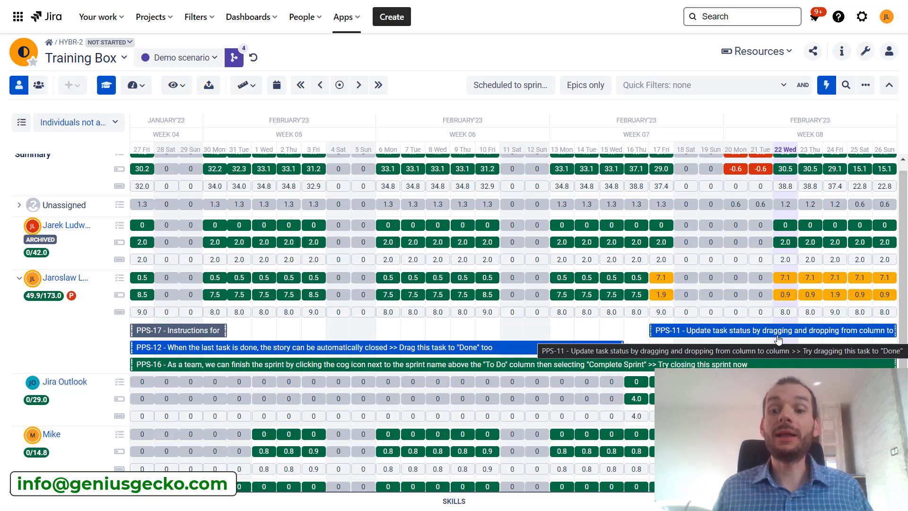
{"action": "mouse_move", "coordinate": [238, 247]}
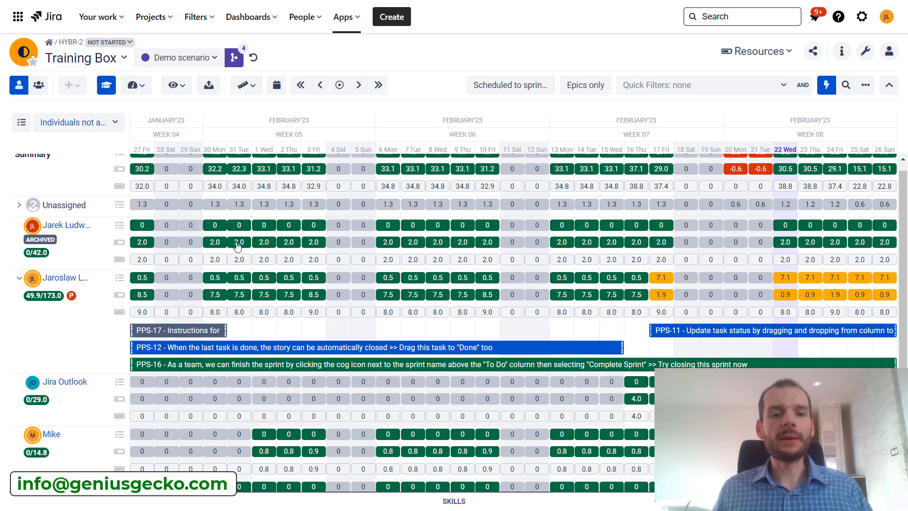
{"action": "mouse_move", "coordinate": [267, 258]}
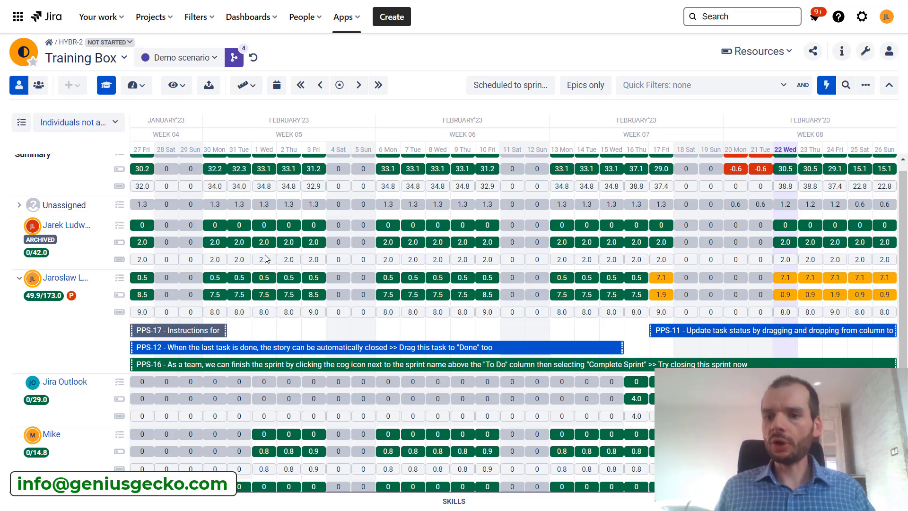
{"action": "mouse_move", "coordinate": [673, 292]}
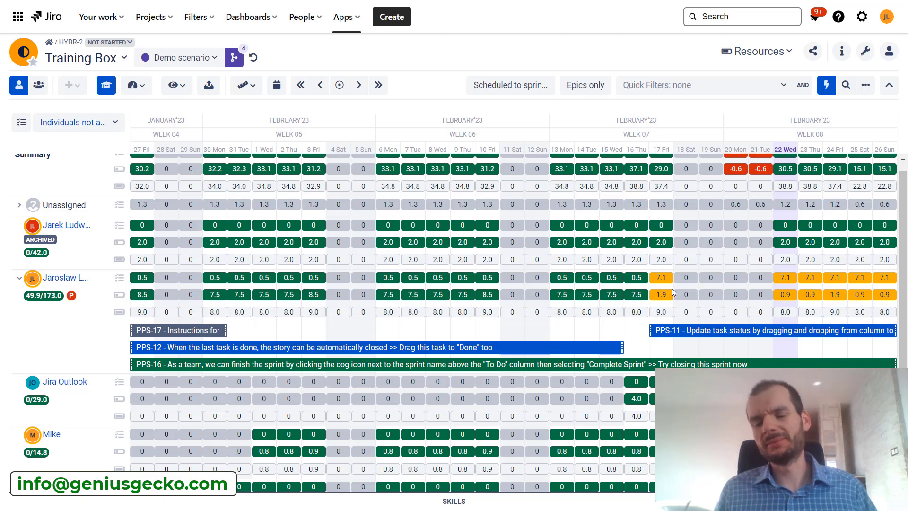
{"action": "mouse_move", "coordinate": [498, 258]}
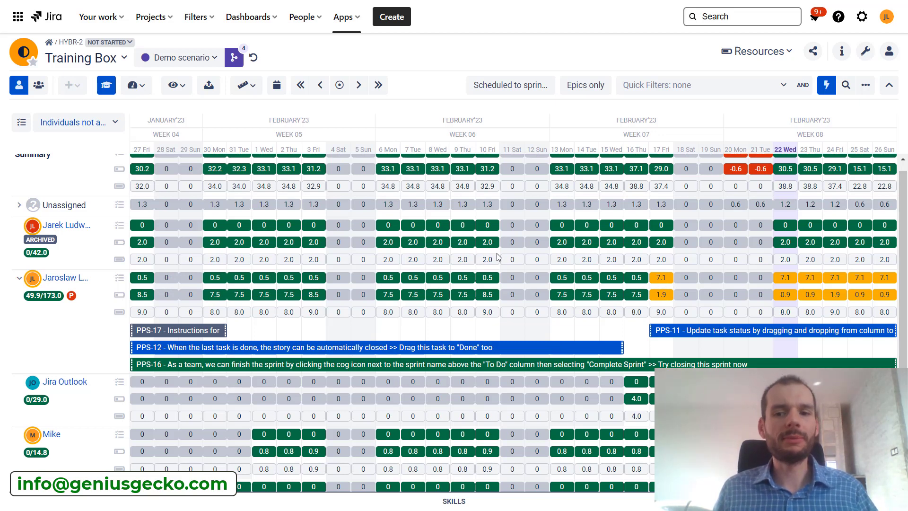
{"action": "left_click", "coordinate": [772, 51]}
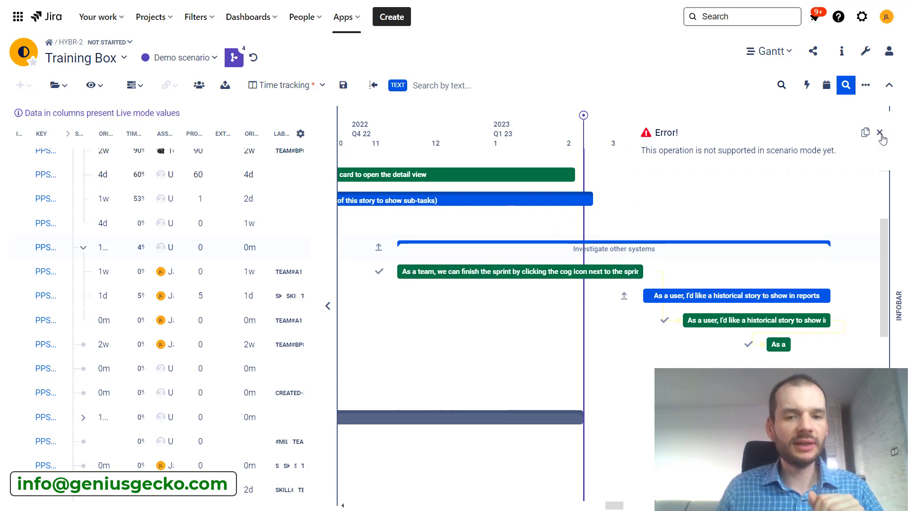
- Close the 'not supported in scenario mode' error toast
{"action": "left_click", "coordinate": [880, 132]}
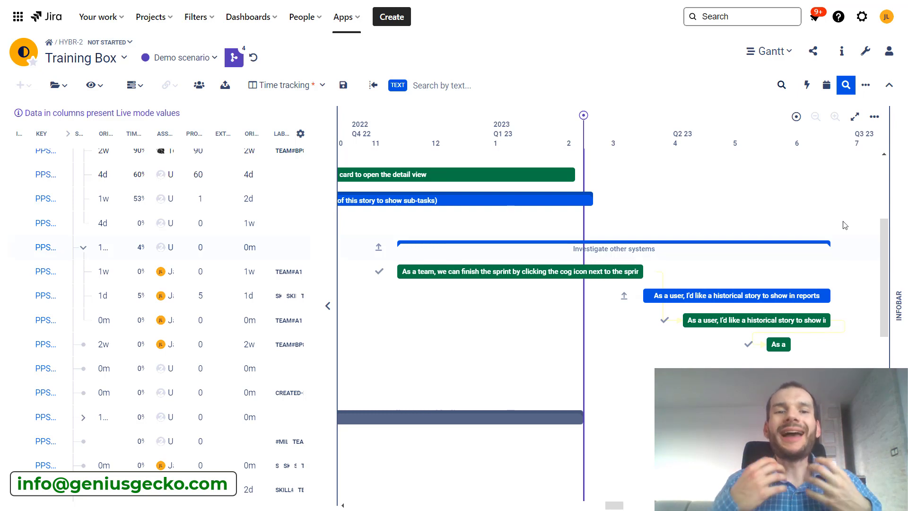